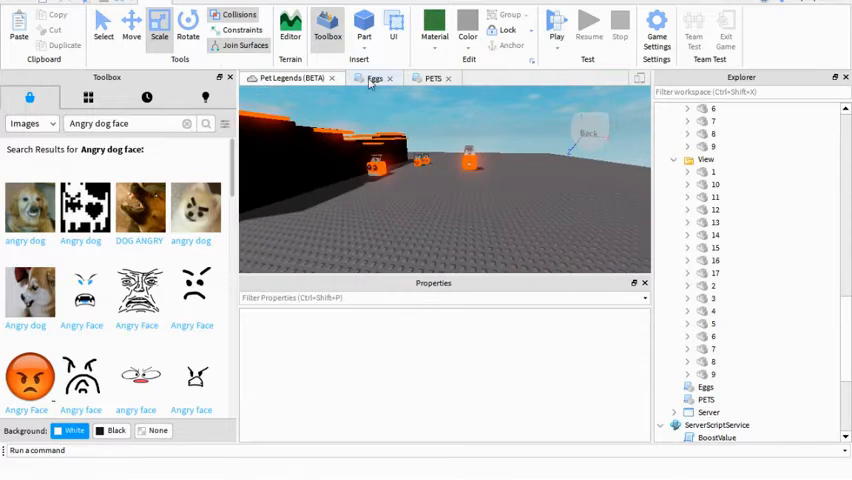
Start a playtest and hatch the egg to get a Kitty pet, reaching 236 coins
{"action": "left_click", "coordinate": [374, 78]}
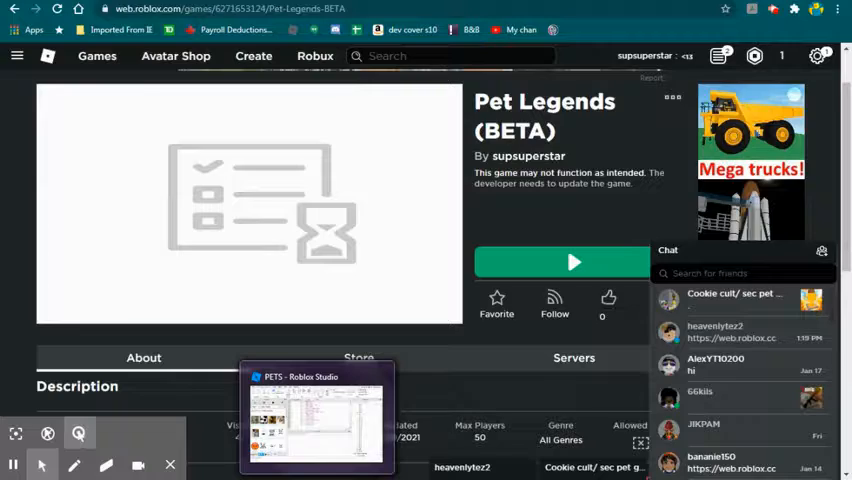
{"action": "left_click", "coordinate": [316, 416]}
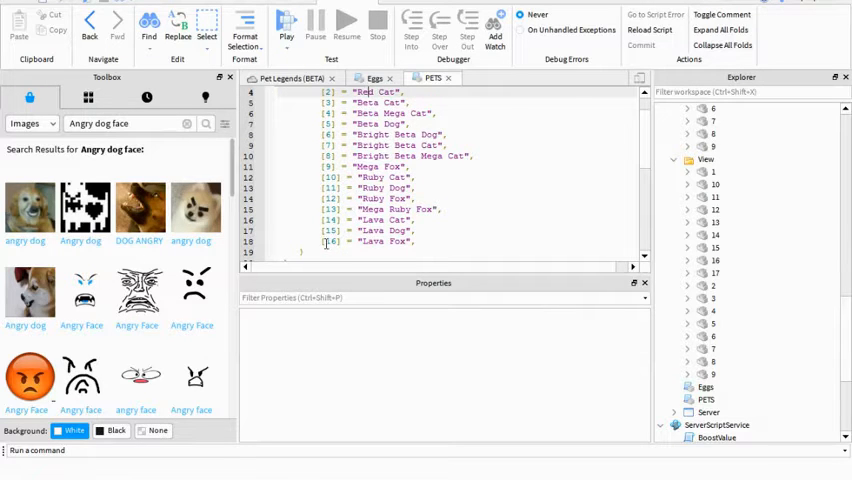
{"action": "double_click", "coordinate": [388, 240]}
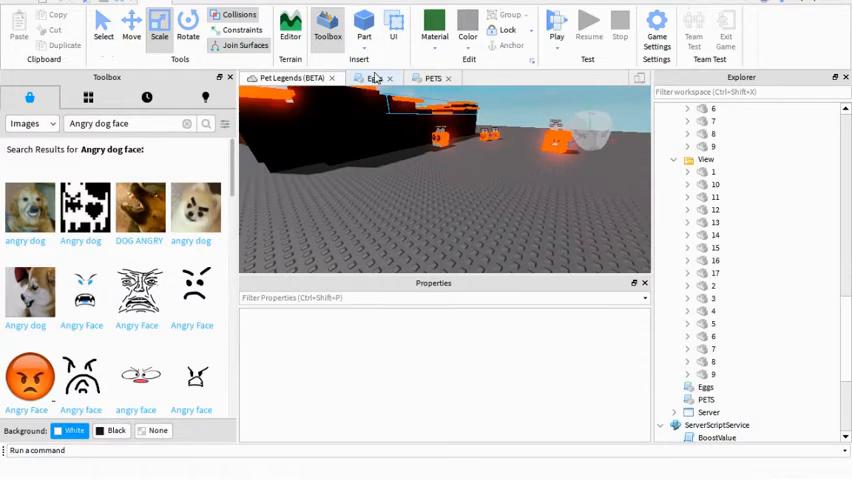
{"action": "left_click", "coordinate": [374, 78]}
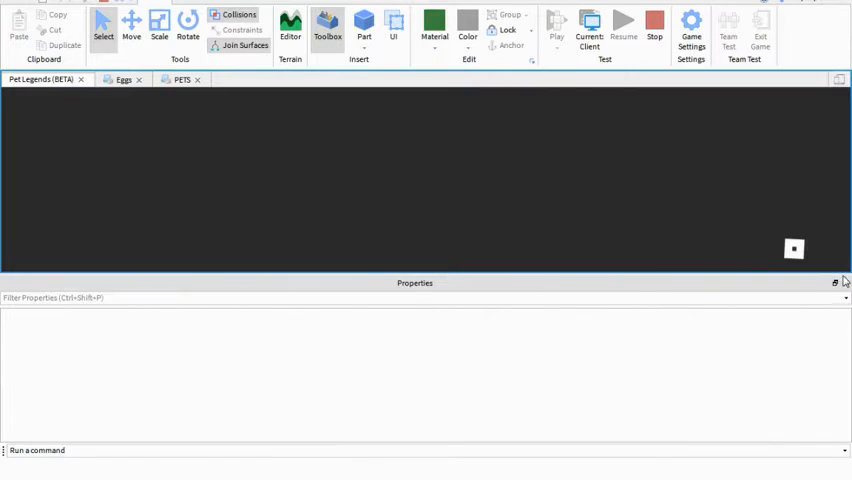
{"action": "mouse_move", "coordinate": [700, 400]}
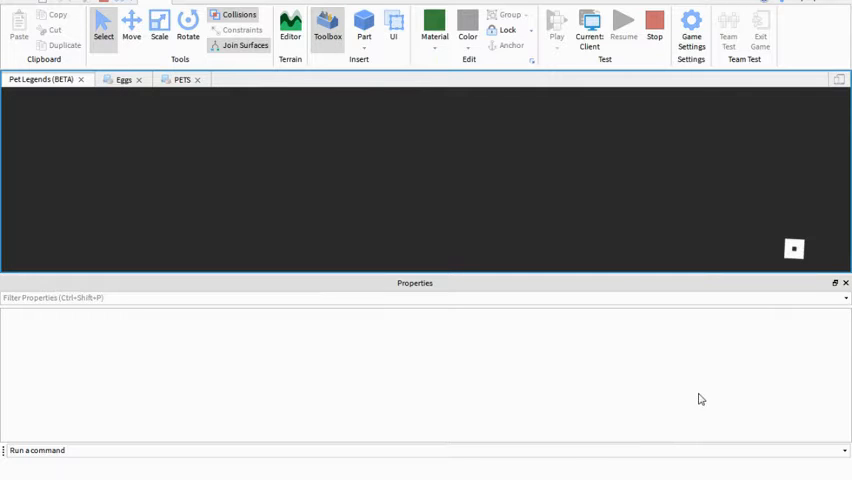
{"action": "mouse_move", "coordinate": [844, 336]}
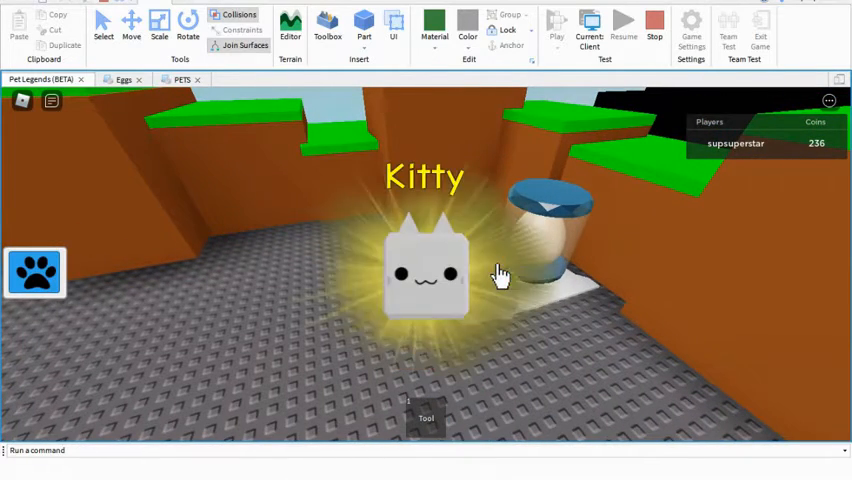
{"action": "left_click", "coordinate": [654, 22]}
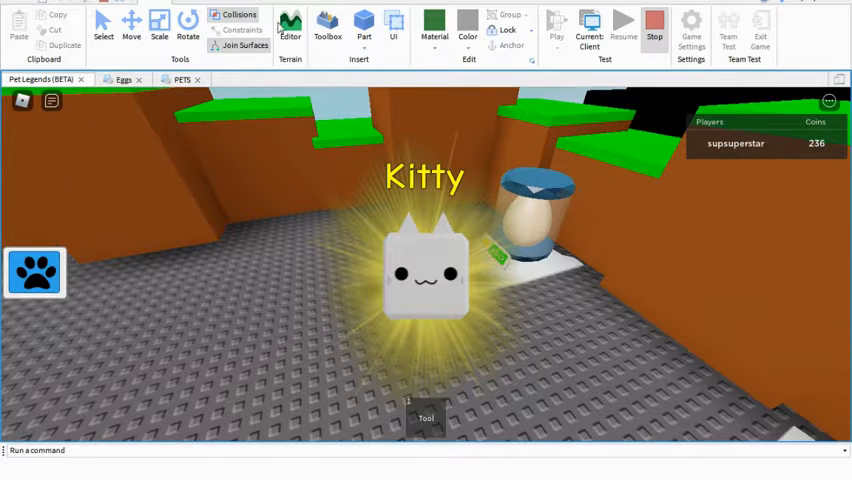
Stop the playtest, show the Toolbox panel and dock it beside the PETS script
{"action": "left_click", "coordinate": [328, 22]}
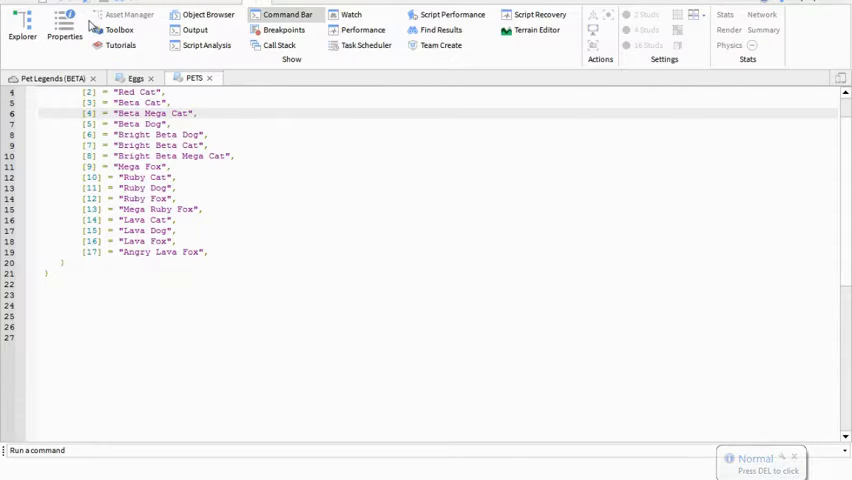
{"action": "left_click", "coordinate": [22, 26]}
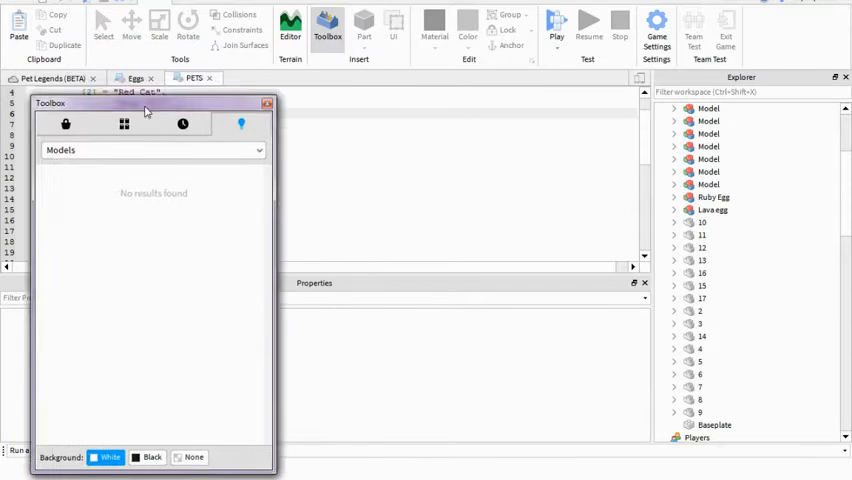
{"action": "left_click_drag", "start_coordinate": [144, 104], "coordinate": [160, 84]}
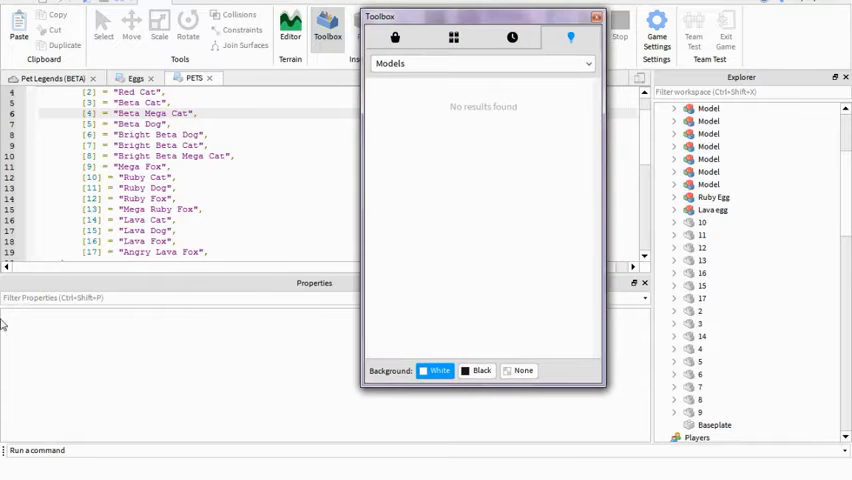
{"action": "mouse_move", "coordinate": [528, 58]}
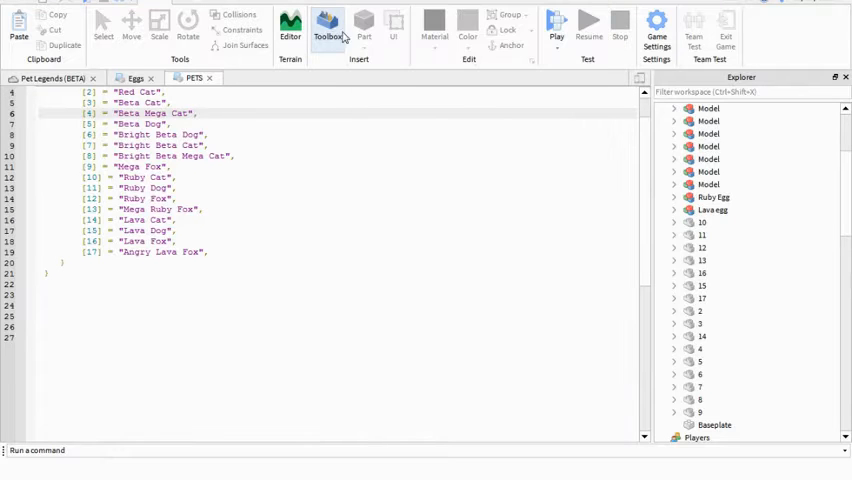
{"action": "left_click", "coordinate": [328, 24]}
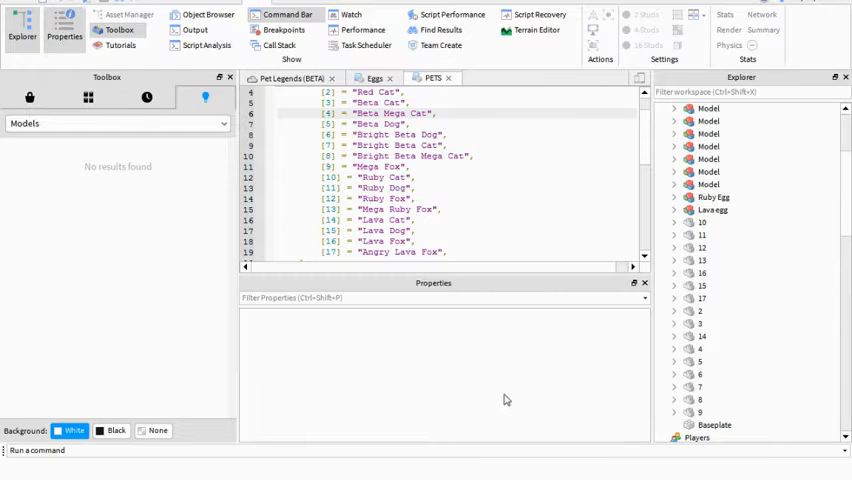
Change the Lava Egg cost in the Eggs script from 2222500 to 10000000
{"action": "scroll", "scroll_direction": "up", "scroll_amount": 3}
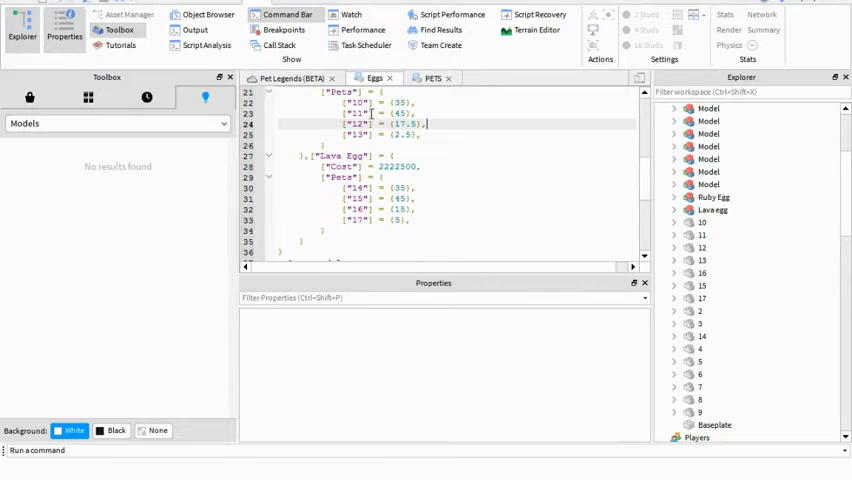
{"action": "scroll", "scroll_direction": "down", "scroll_amount": 3}
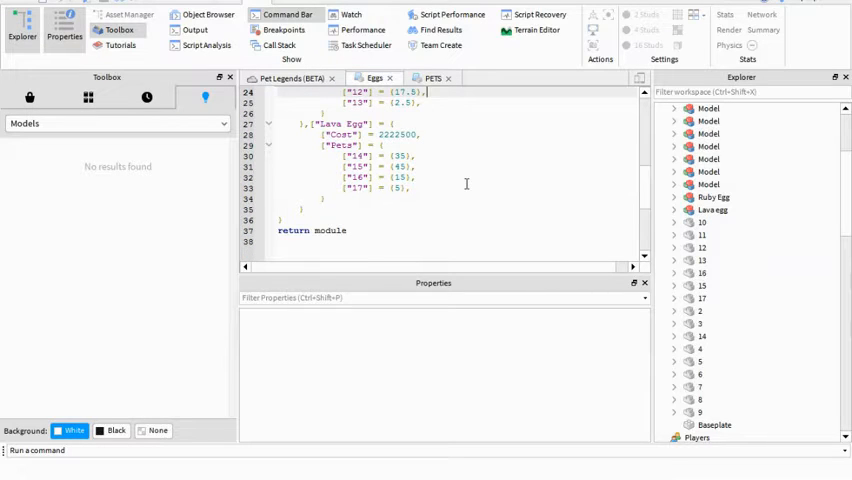
{"action": "scroll", "scroll_direction": "up", "scroll_amount": 3}
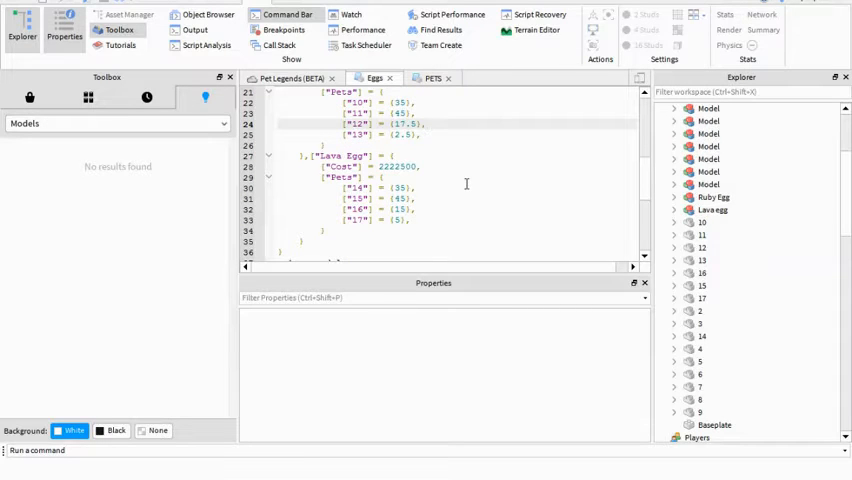
{"action": "scroll", "scroll_direction": "up", "scroll_amount": 3}
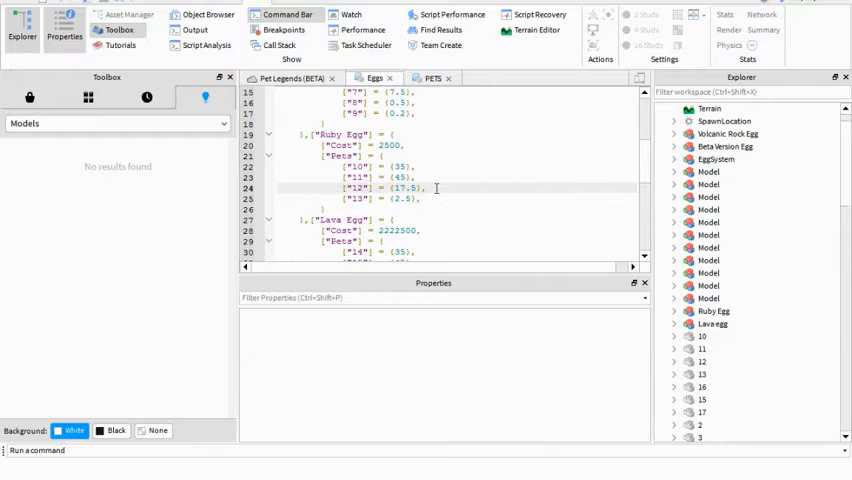
{"action": "scroll", "scroll_direction": "down", "scroll_amount": 3}
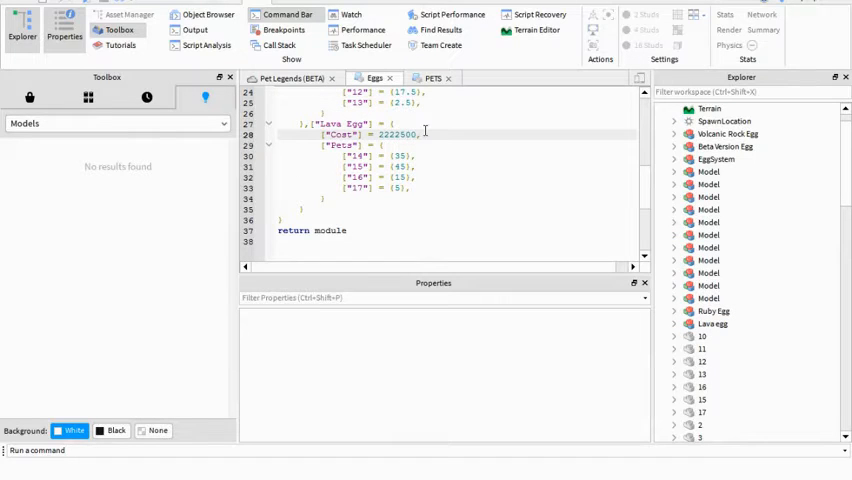
{"action": "key", "text": "Backspace"}
{"action": "type", "text": "10,0000"}
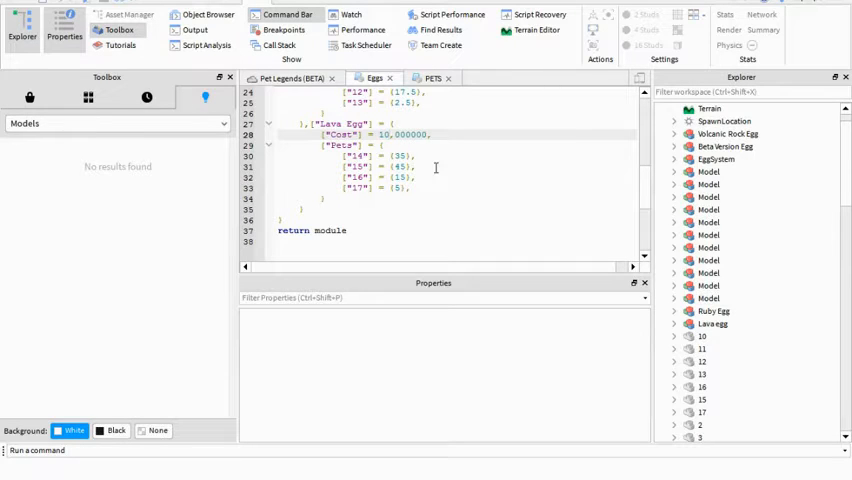
{"action": "left_click", "coordinate": [400, 134]}
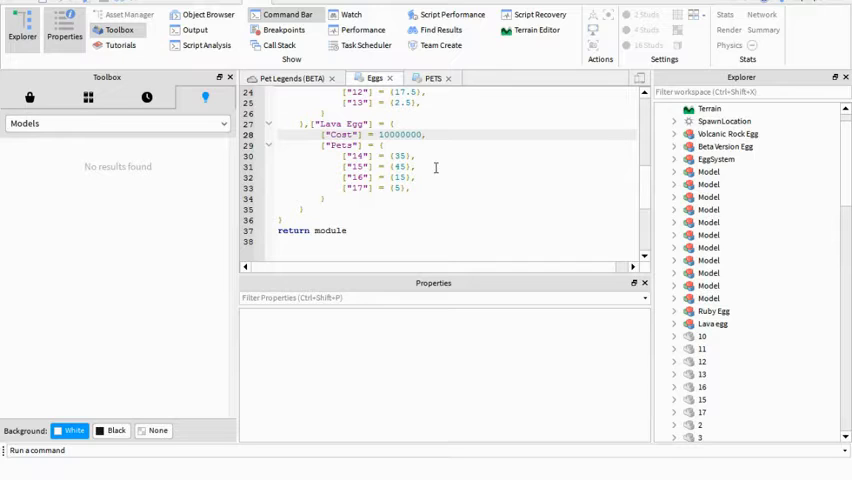
{"action": "mouse_move", "coordinate": [452, 224]}
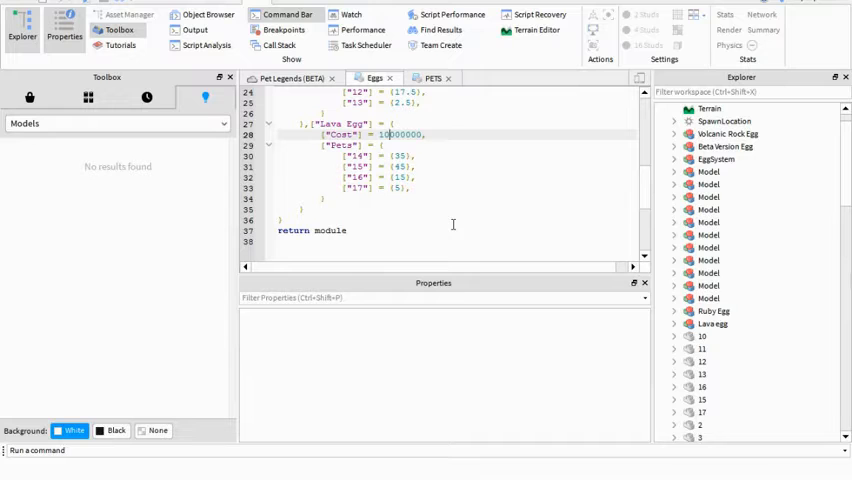
{"action": "mouse_move", "coordinate": [476, 88]}
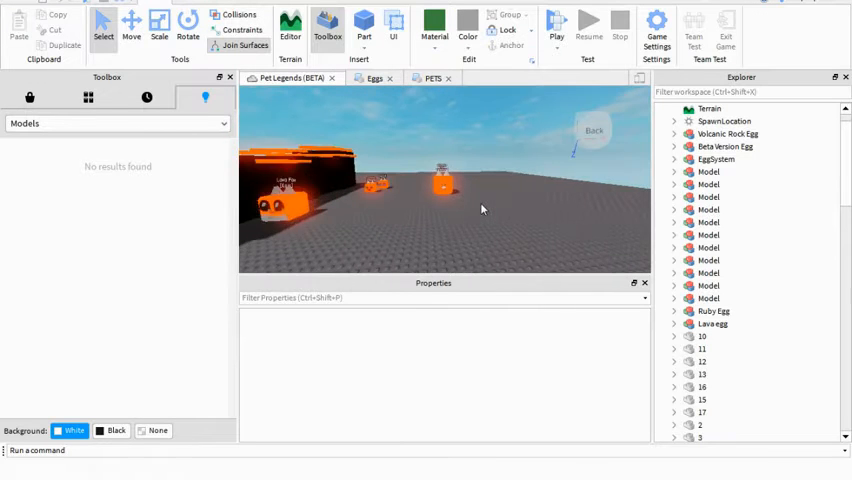
Return to the PetLegends 3D viewport showing the lava eggs
{"action": "left_click", "coordinate": [702, 412]}
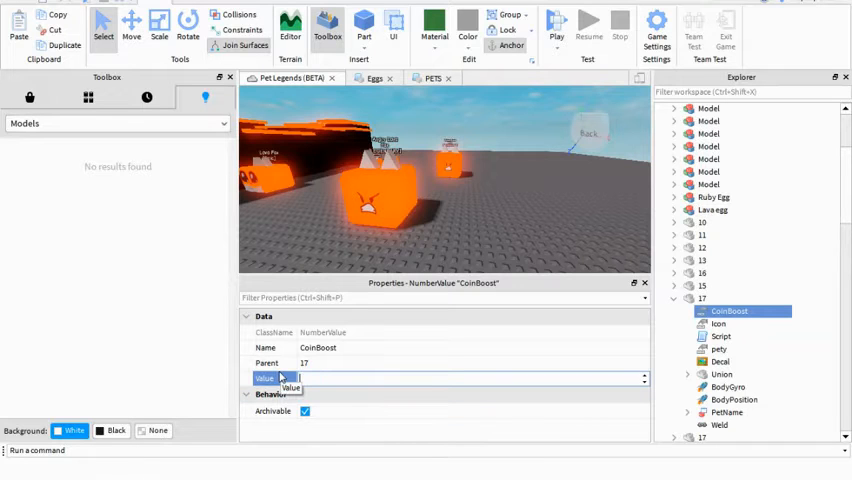
Set pet 17's CoinBoost value to 9000
{"action": "type", "text": "300"}
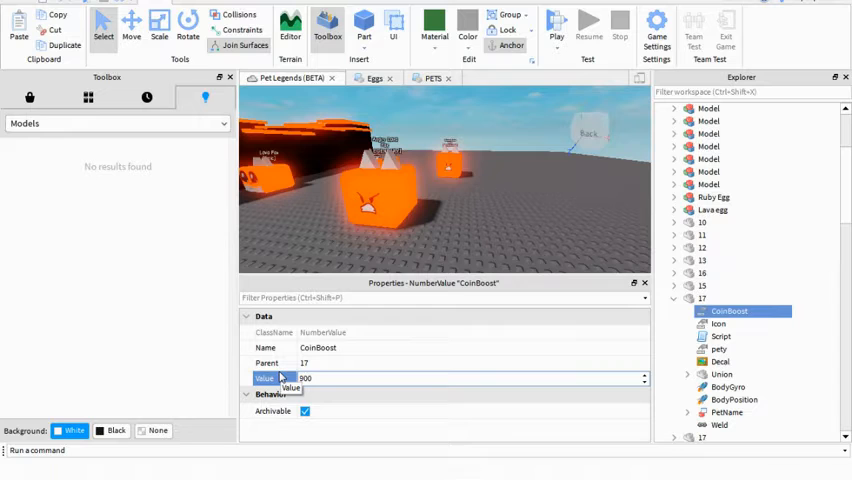
{"action": "type", "text": "9000"}
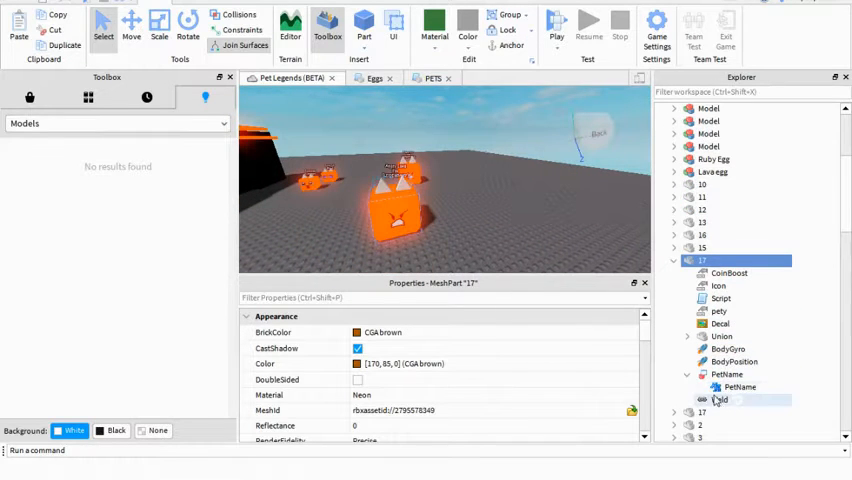
Rename pet 17's name label to 'Angry Mega Lava Fox [SECRET]'
{"action": "left_click", "coordinate": [740, 388]}
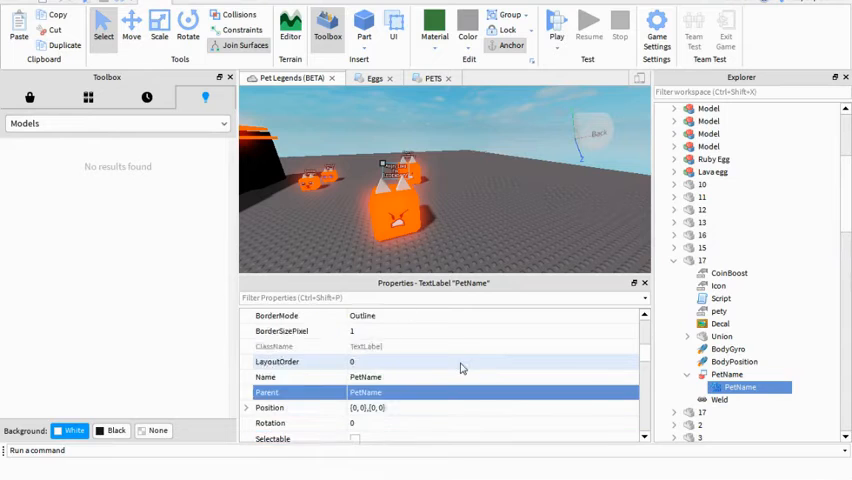
{"action": "scroll", "scroll_direction": "down", "scroll_amount": 3}
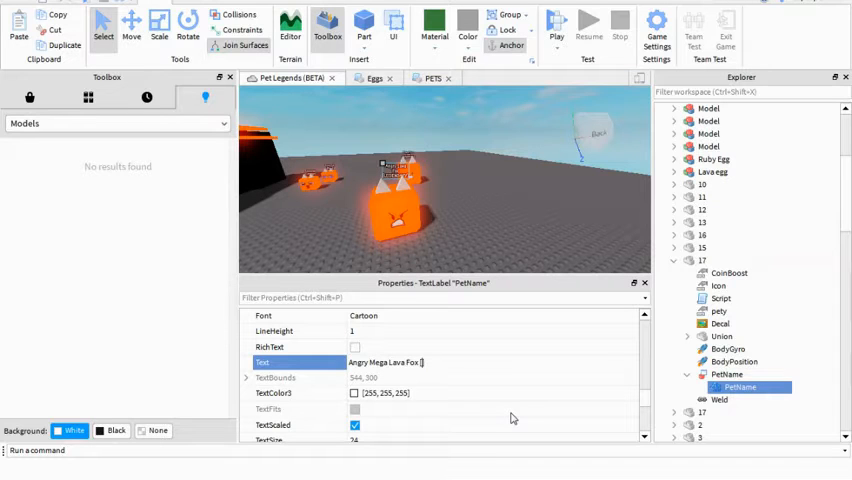
{"action": "type", "text": "SECRET]"}
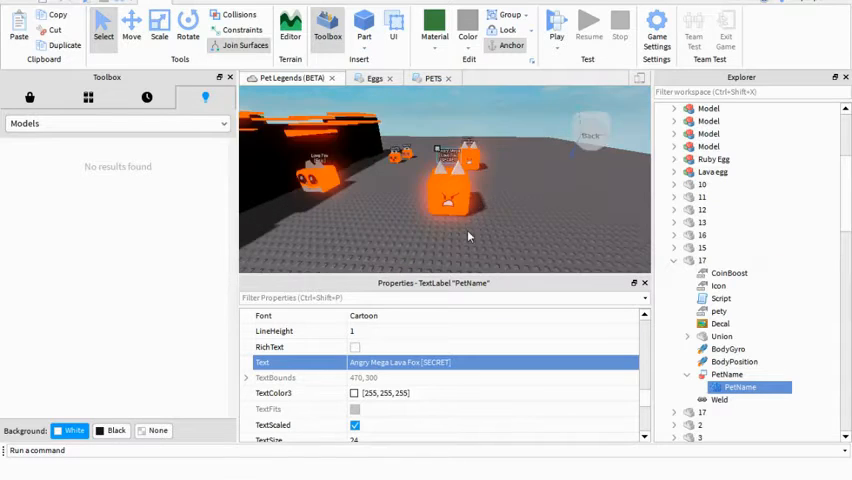
{"action": "left_click", "coordinate": [702, 260]}
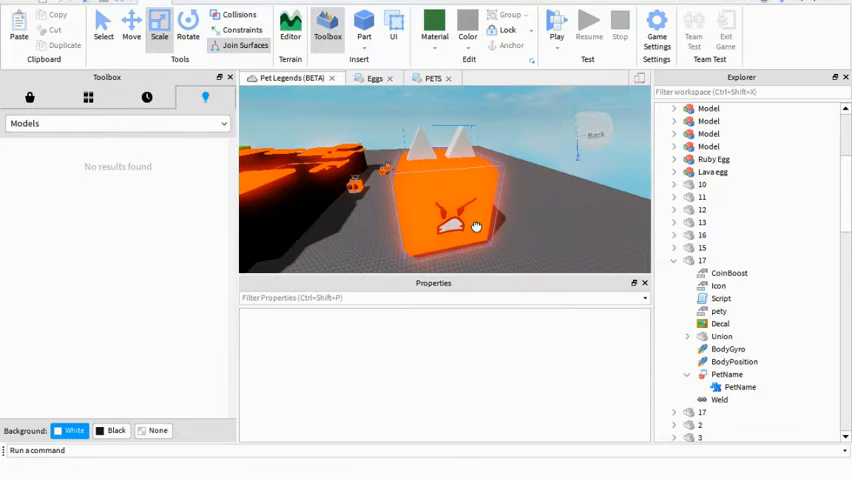
Set pet 17's name billboard StudsOffset to 0, 27.5, 0
{"action": "left_click", "coordinate": [704, 260]}
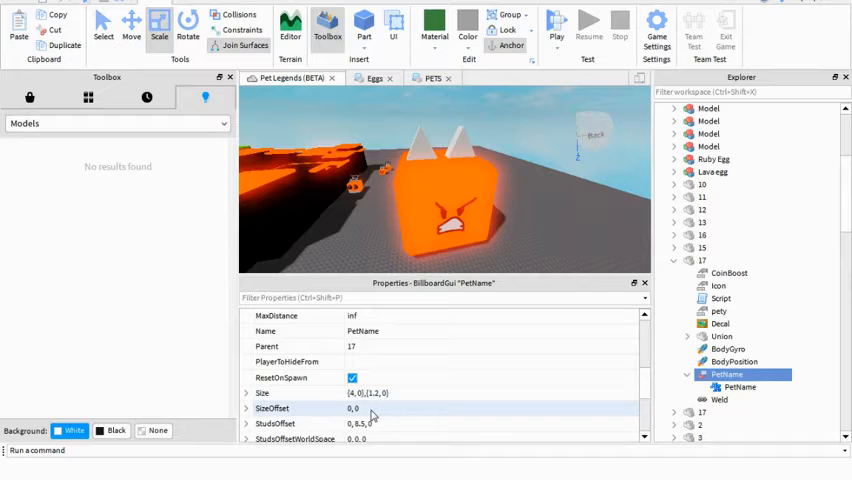
{"action": "scroll", "scroll_direction": "down", "scroll_amount": 3}
{"action": "type", "text": "2"}
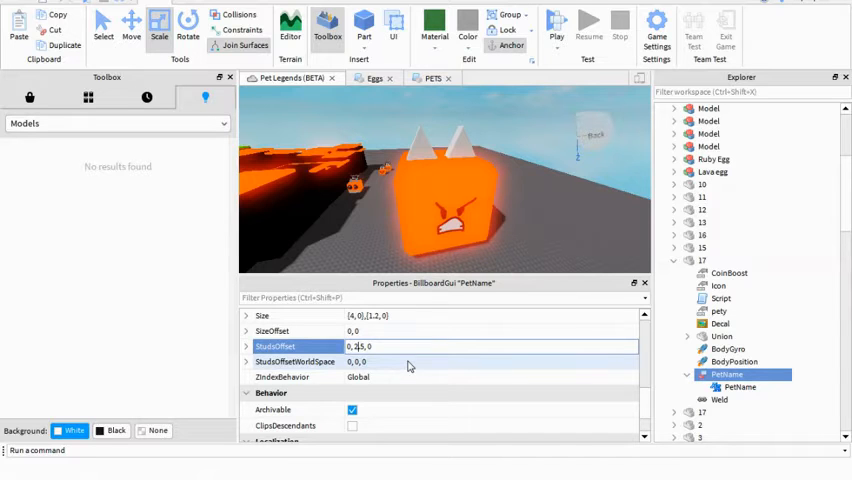
{"action": "type", "text": "0, 27.5, 0"}
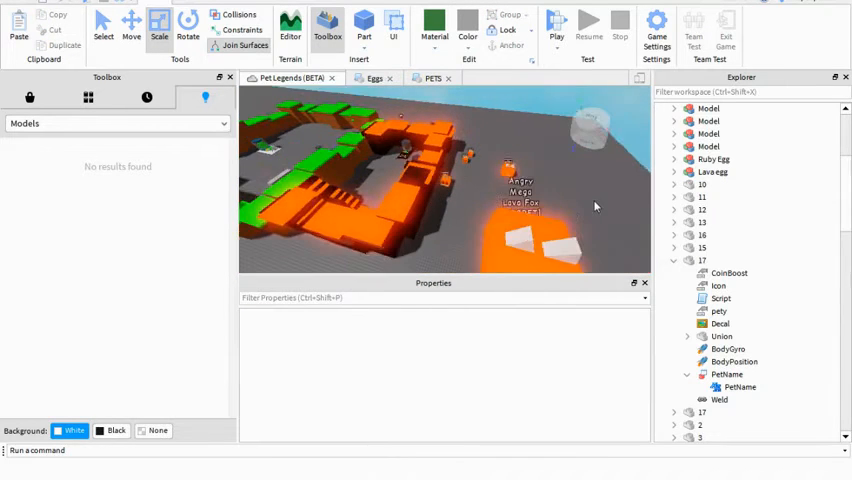
Browse ReplicatedStorage > Pets in Explorer and return to the PETS script
{"action": "left_click", "coordinate": [704, 260]}
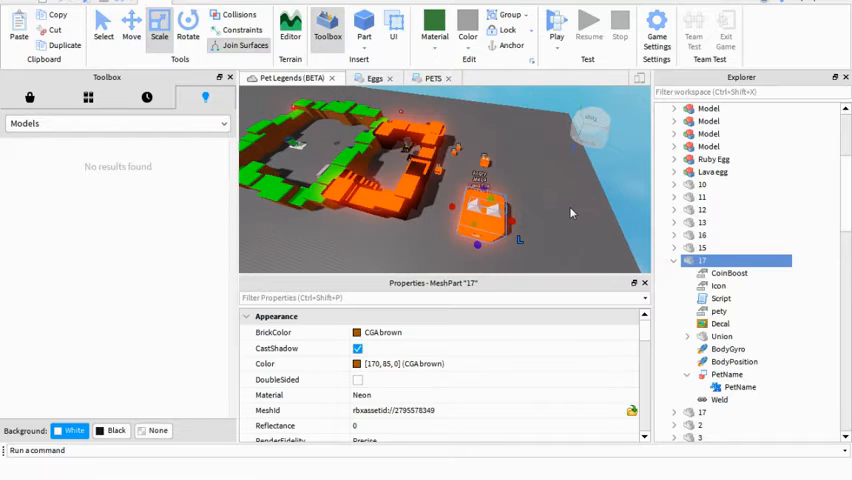
{"action": "left_click", "coordinate": [676, 260]}
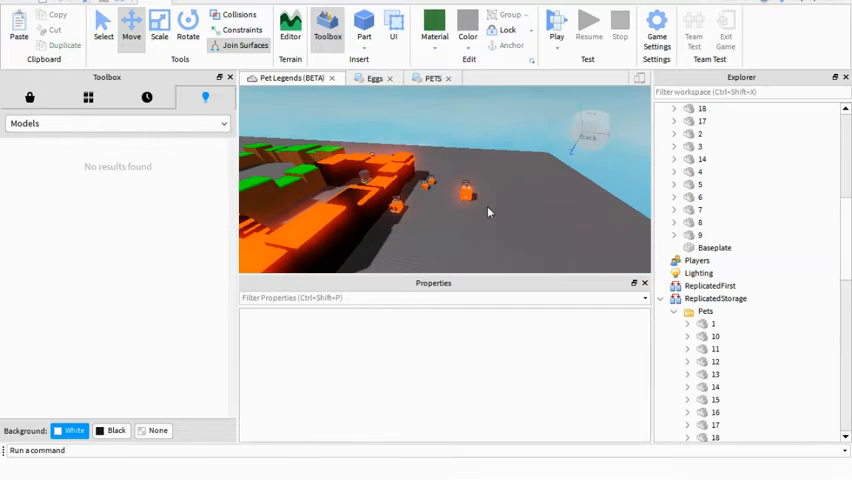
{"action": "left_click", "coordinate": [716, 120]}
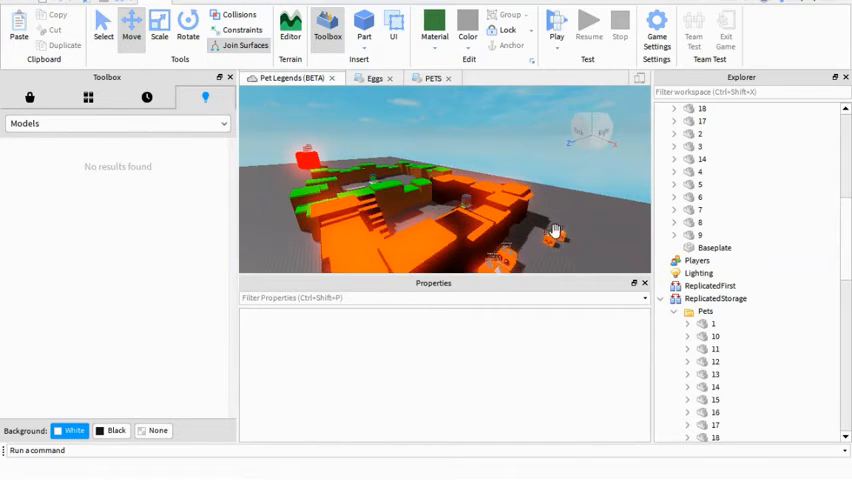
{"action": "left_click", "coordinate": [432, 78]}
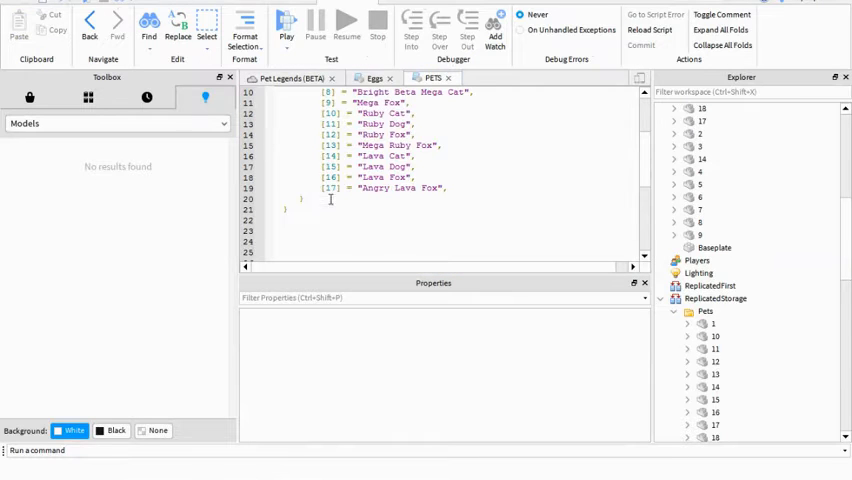
Add entry 18 'Angry Mega Lava Fox' to the PETS list by duplicating entry 17
{"action": "double_click", "coordinate": [384, 188]}
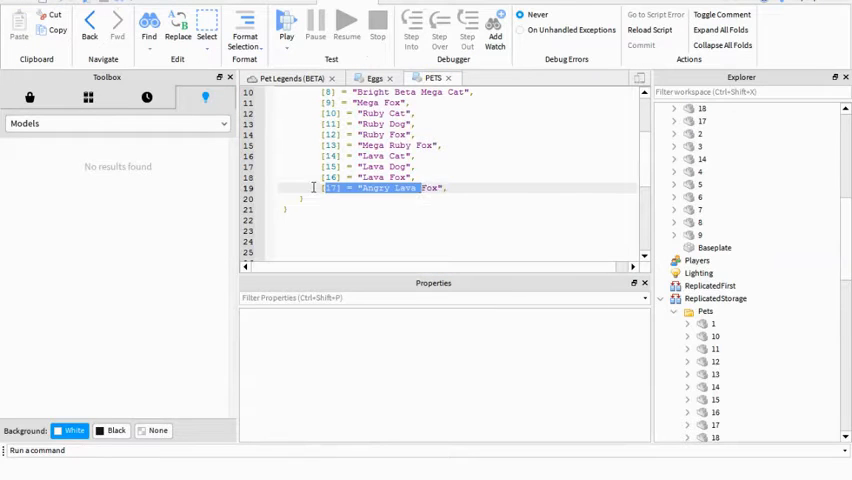
{"action": "left_click", "coordinate": [470, 188]}
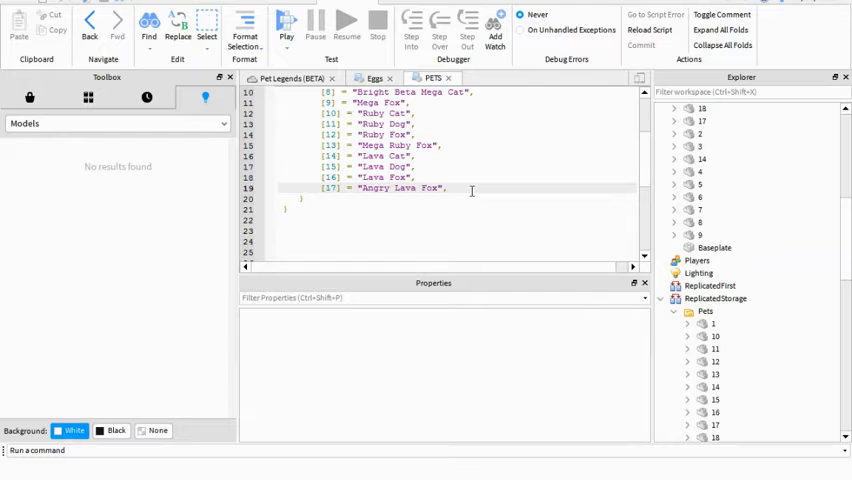
{"action": "key", "text": "Return"}
{"action": "type", "text": "[18] = \"Angry  Lava Fox\","}
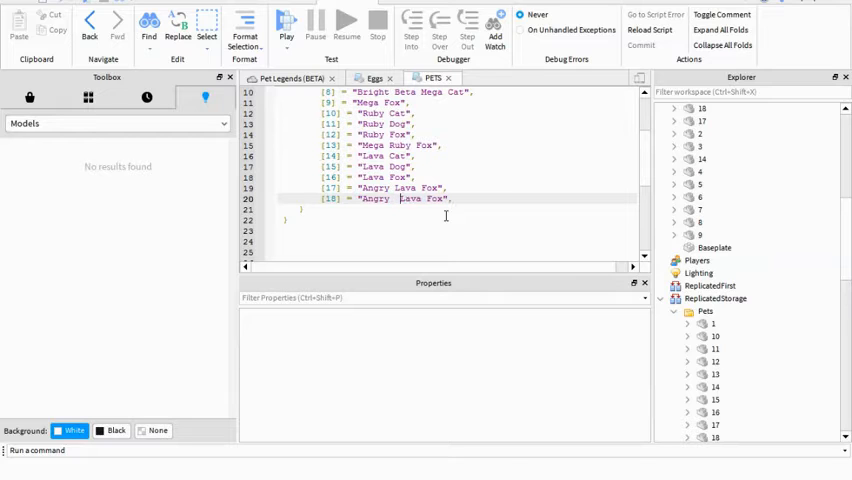
{"action": "type", "text": "Mega"}
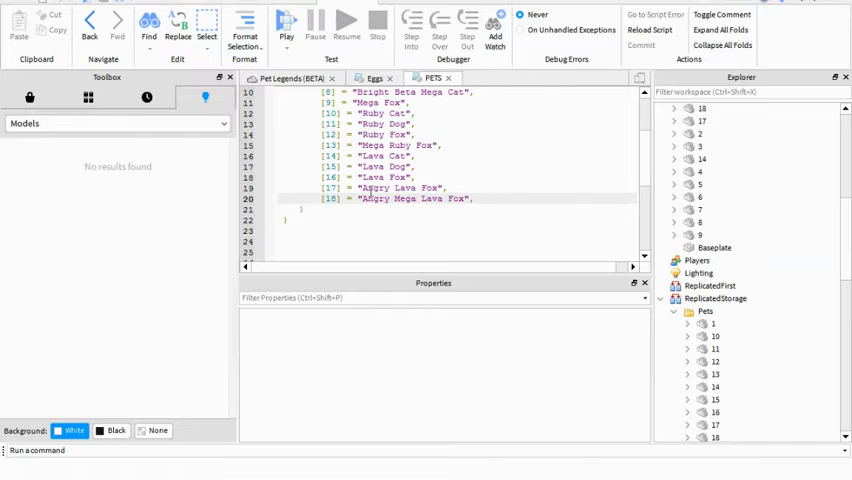
{"action": "scroll", "scroll_direction": "down", "scroll_amount": 3}
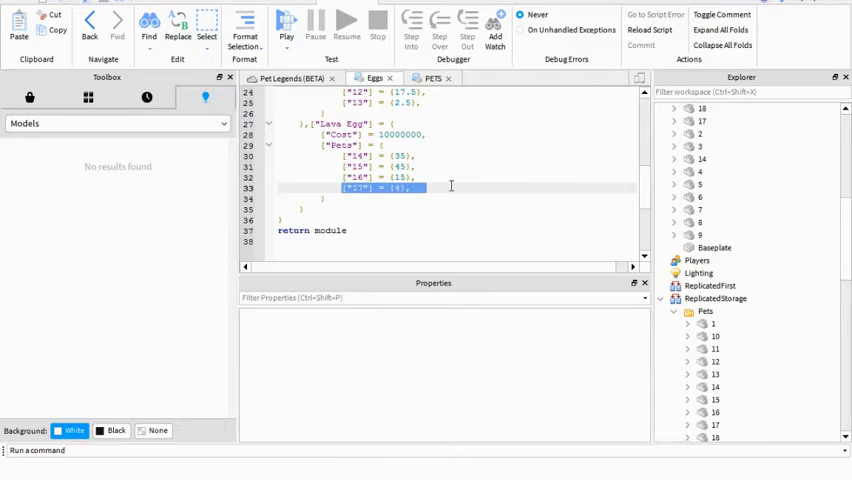
Add a pet 18 chance line to the Lava Egg in the Eggs script and return to the world view
{"action": "left_click", "coordinate": [440, 188]}
{"action": "type", "text": "[\"18\"] = {1},"}
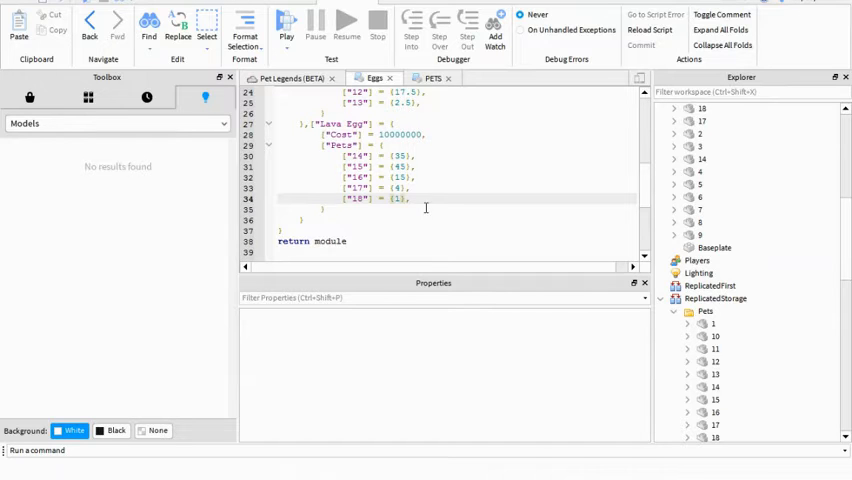
{"action": "left_click", "coordinate": [290, 78]}
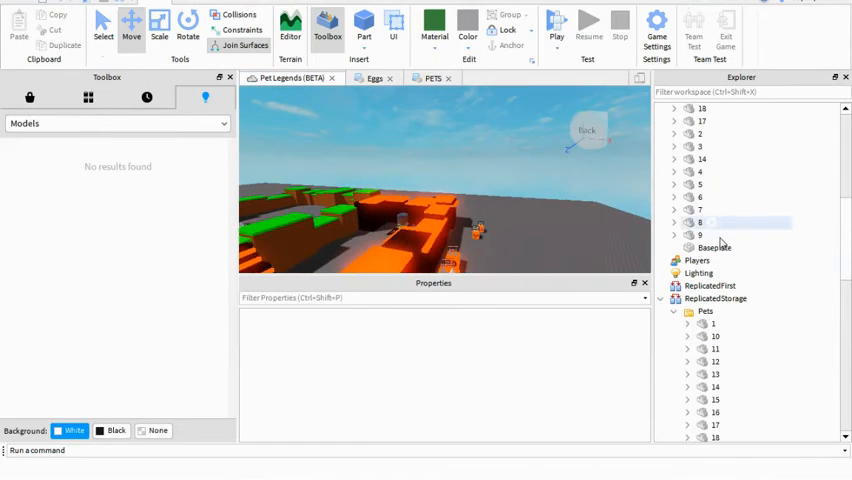
Open the leaderstats server script to check the starting Coins value, then launch a playtest
{"action": "scroll", "scroll_direction": "down", "scroll_amount": 3}
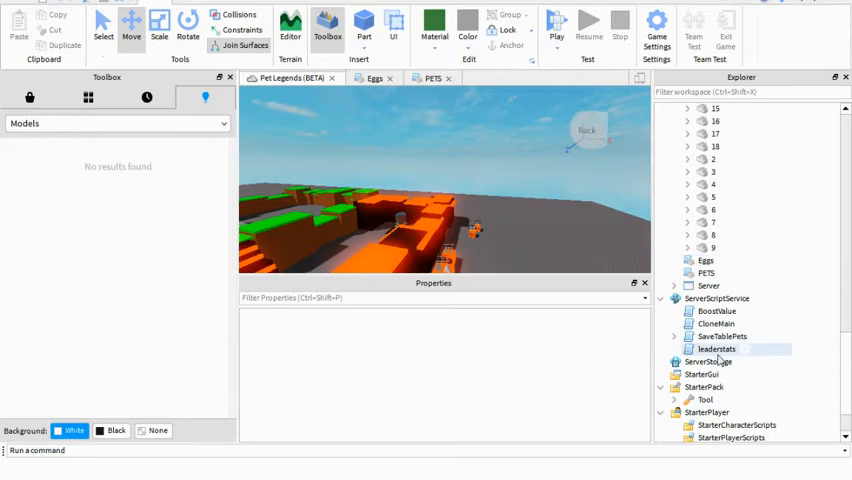
{"action": "left_click", "coordinate": [716, 348]}
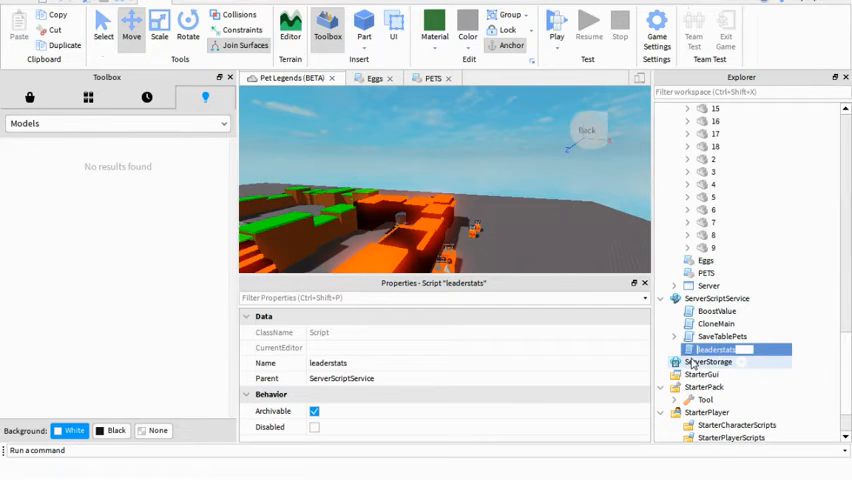
{"action": "double_click", "coordinate": [714, 348]}
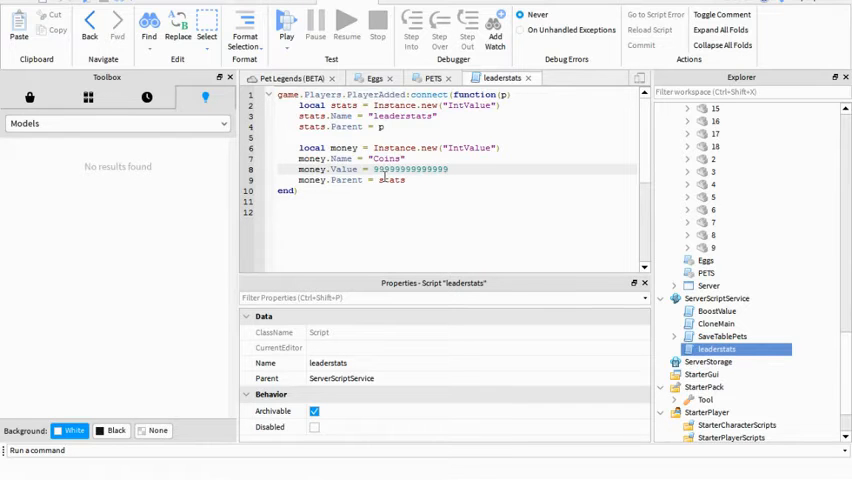
{"action": "left_click", "coordinate": [284, 78]}
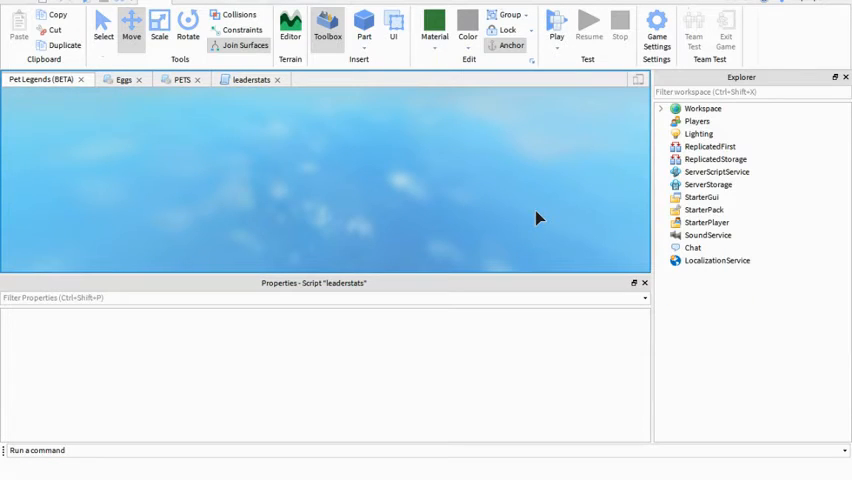
{"action": "mouse_move", "coordinate": [484, 196]}
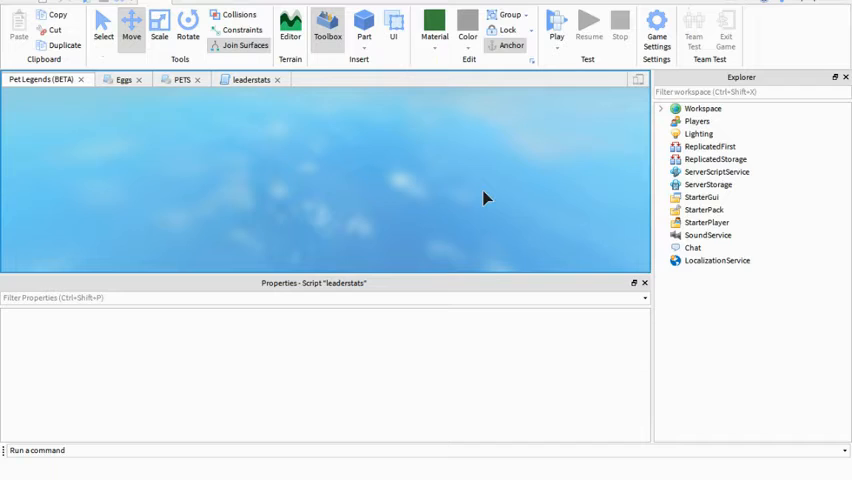
In the playtest, open the Inventory, inspect a pet, close it and end the test
{"action": "left_click", "coordinate": [556, 22]}
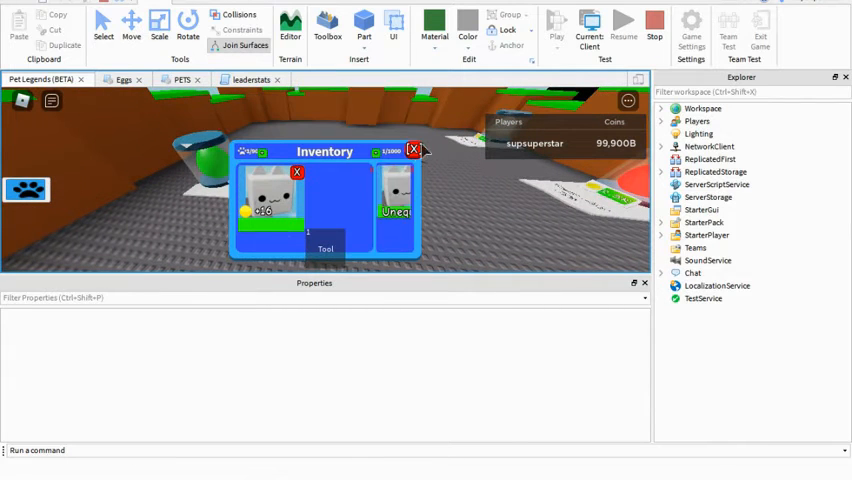
{"action": "left_click", "coordinate": [412, 150]}
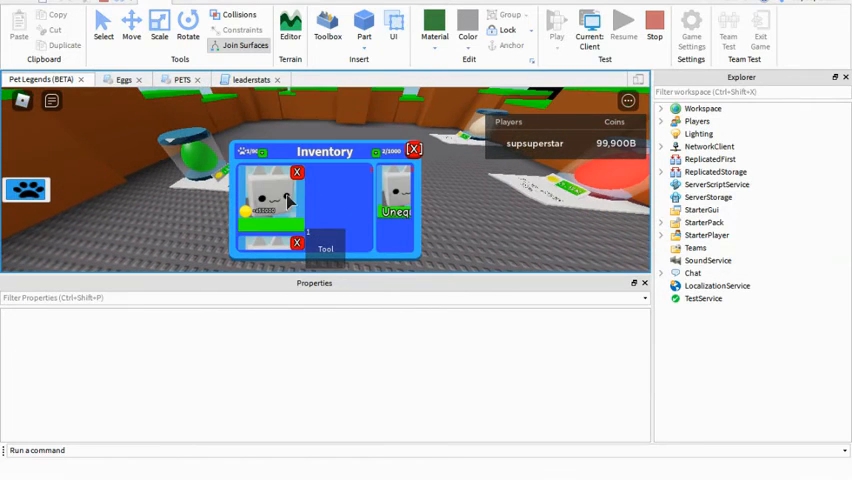
{"action": "left_click", "coordinate": [412, 148]}
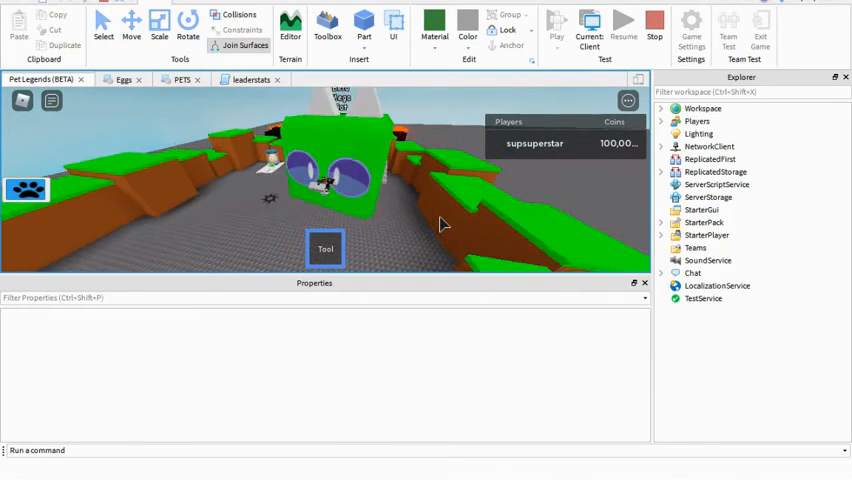
{"action": "left_click", "coordinate": [654, 22]}
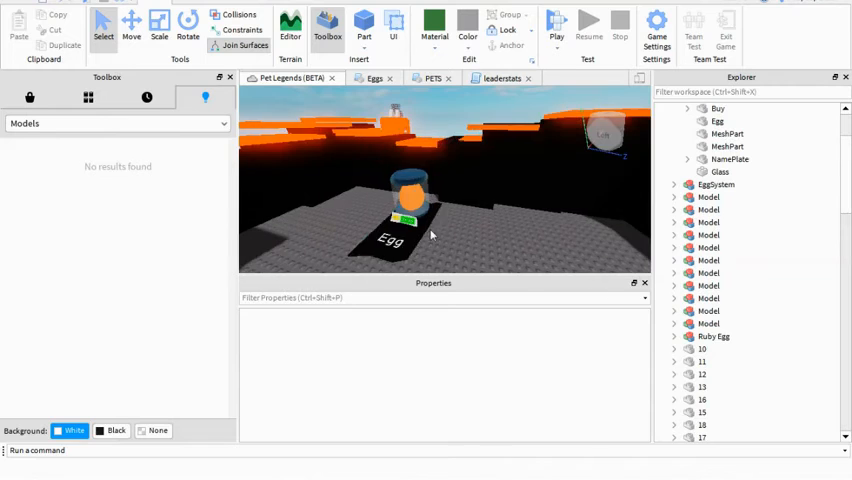
In the PETS ModuleScript, move to the end of the pet name table and select the extra empty entries
{"action": "left_click", "coordinate": [432, 78]}
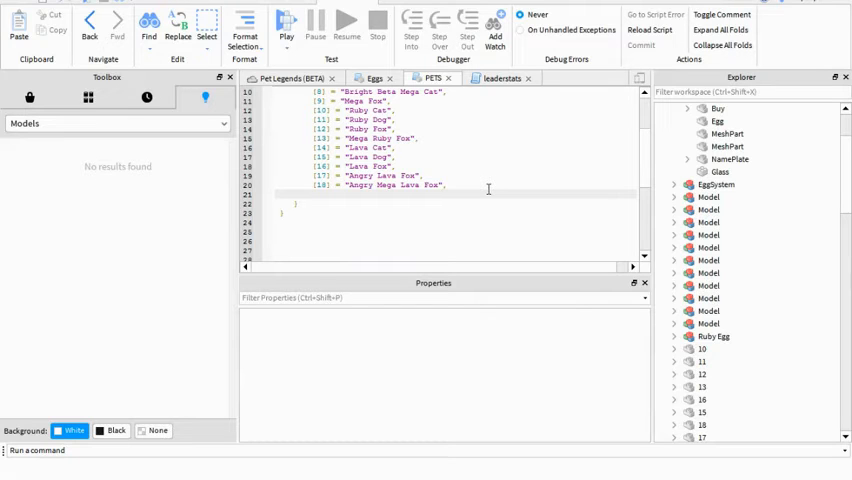
{"action": "left_click", "coordinate": [318, 192]}
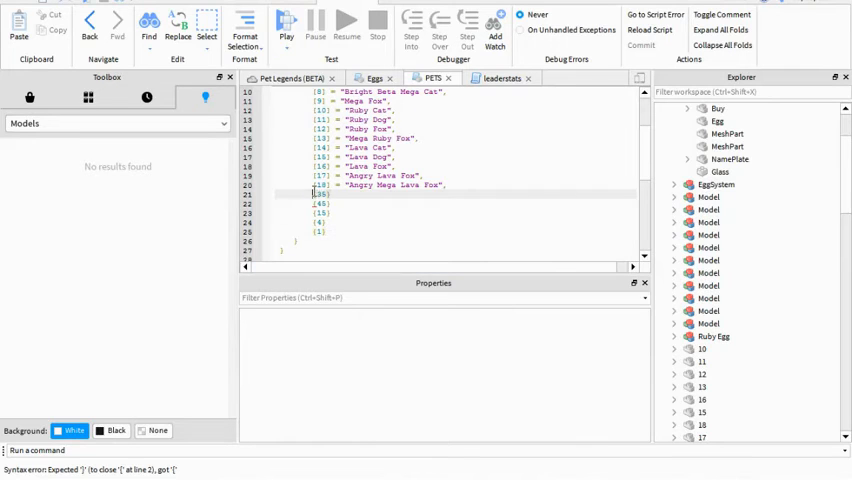
{"action": "left_click_drag", "start_coordinate": [320, 194], "coordinate": [320, 232]}
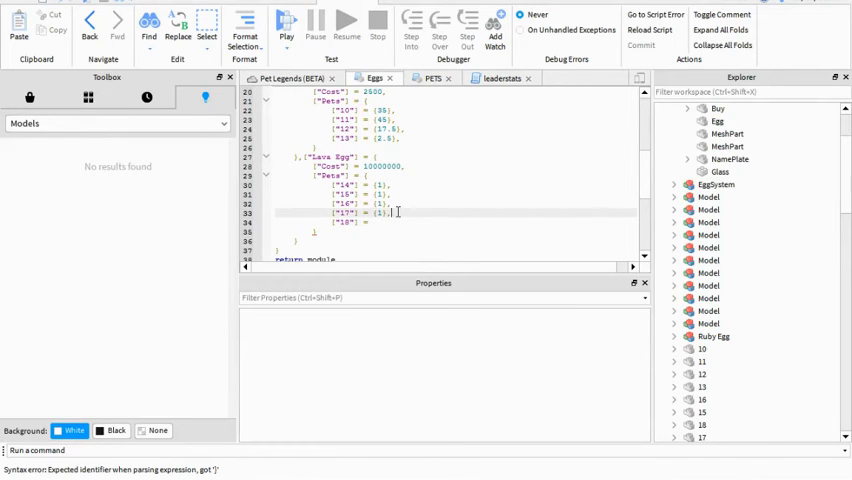
Edit the Lava Egg Pets table, replacing a chance value with 45 and adjusting a pet ID
{"action": "key", "text": "Backspace"}
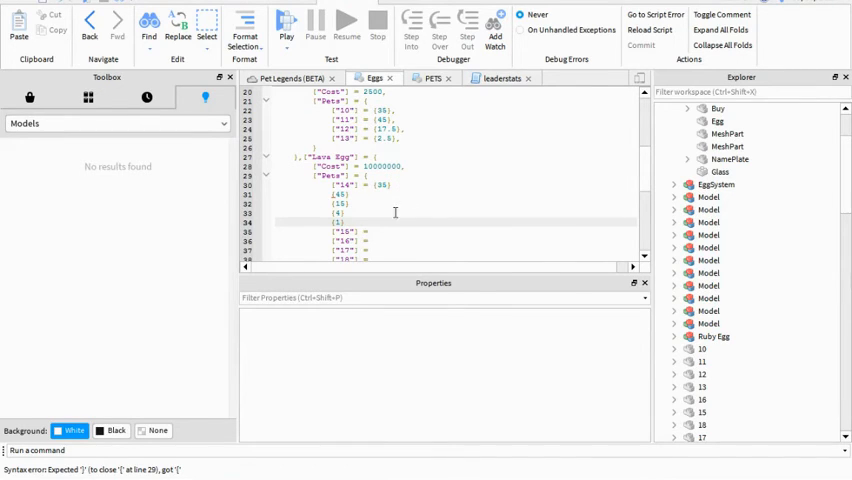
{"action": "double_click", "coordinate": [338, 192]}
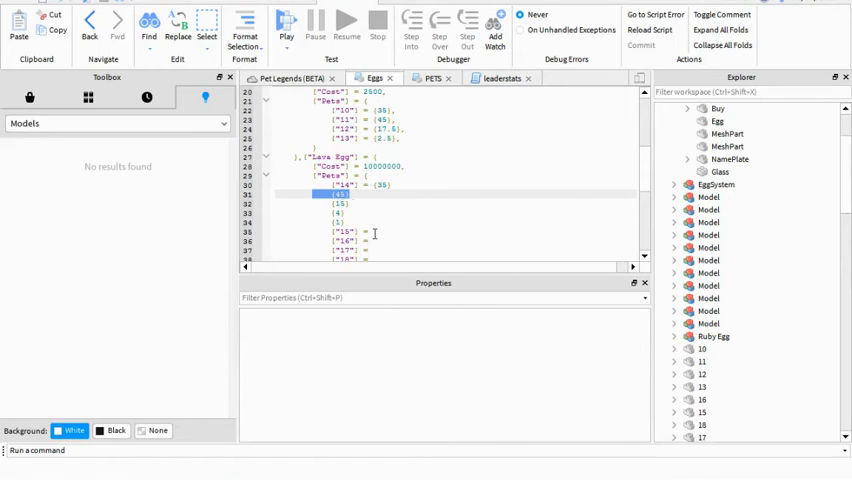
{"action": "type", "text": "{45}"}
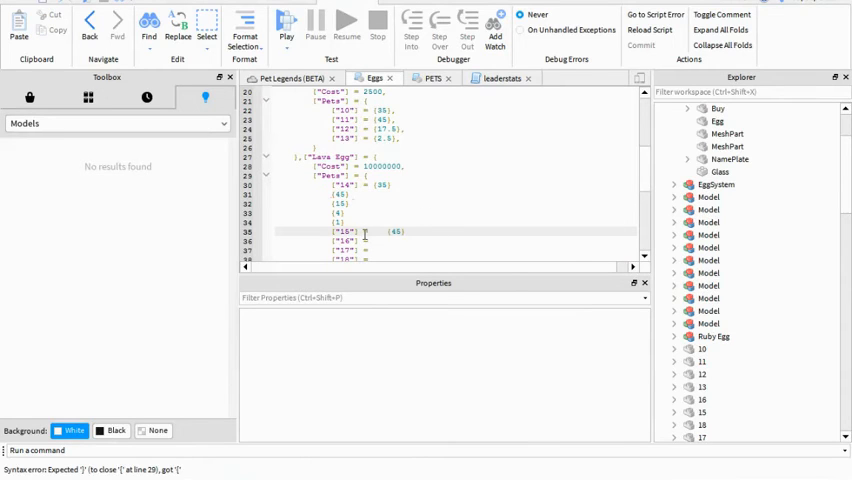
{"action": "double_click", "coordinate": [390, 232]}
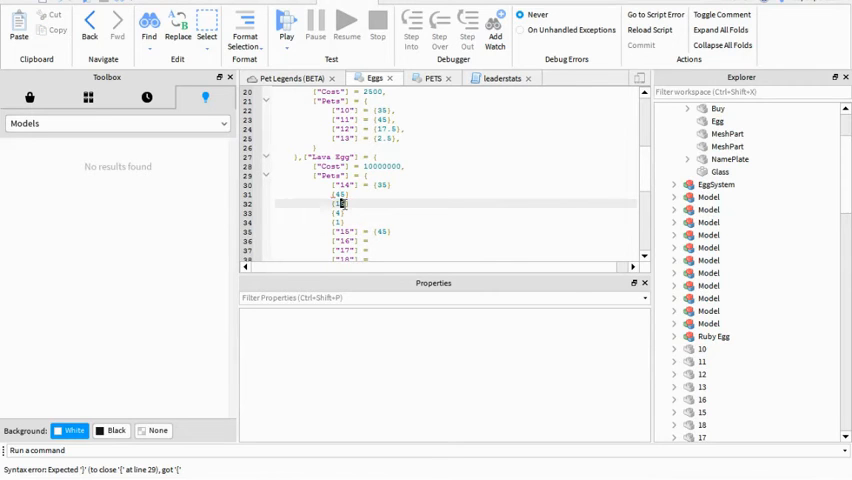
Set the remaining Lava Egg entries for pets 14–18 with their chances, clearing the syntax error
{"action": "double_click", "coordinate": [336, 204]}
{"action": "type", "text": " {15}"}
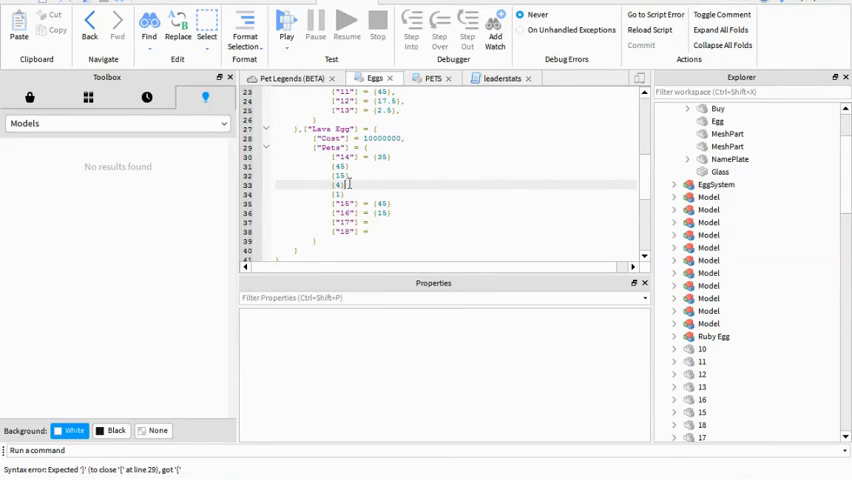
{"action": "double_click", "coordinate": [336, 184]}
{"action": "type", "text": " {4}"}
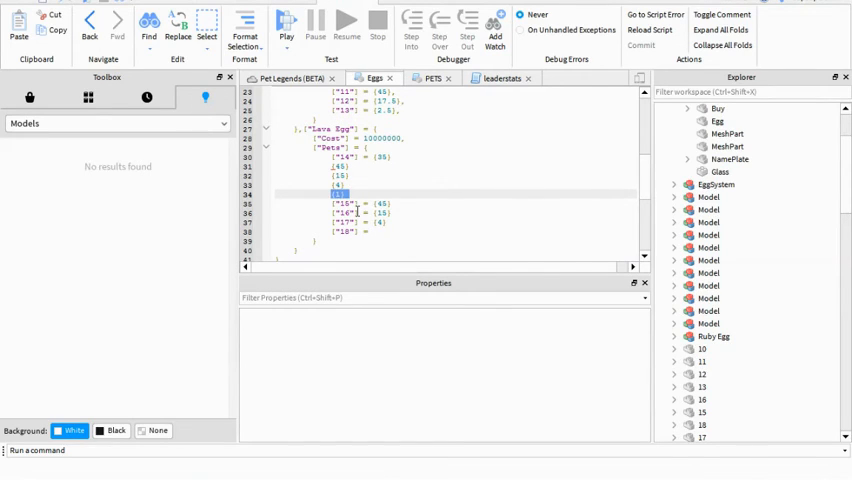
{"action": "left_click", "coordinate": [378, 232]}
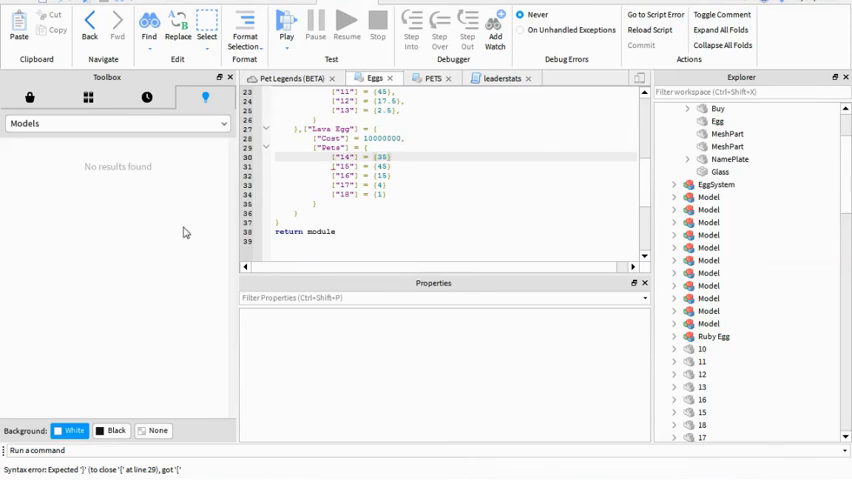
{"action": "mouse_move", "coordinate": [268, 196]}
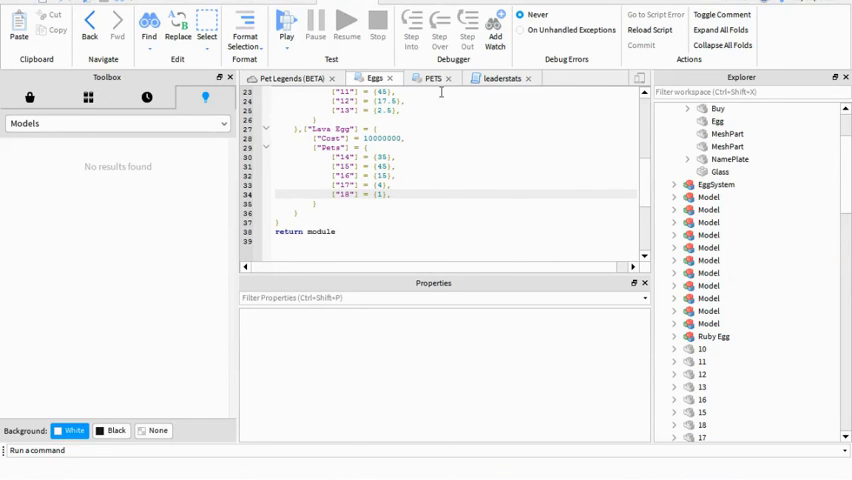
{"action": "left_click", "coordinate": [290, 78]}
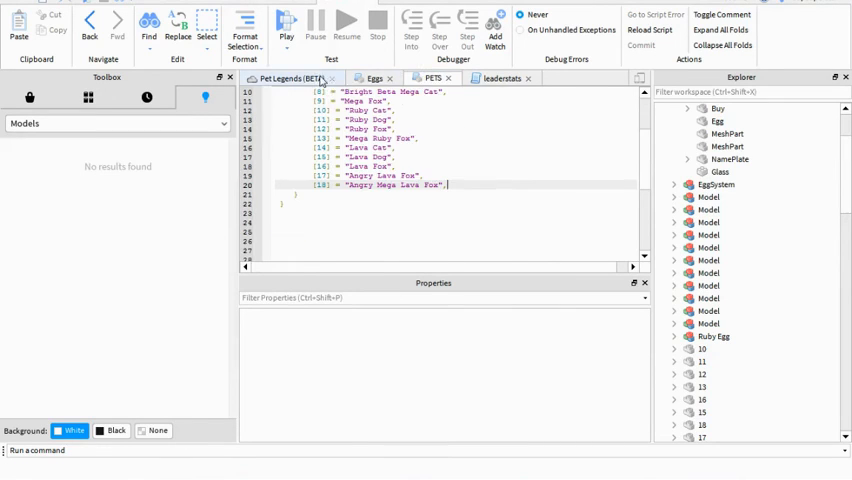